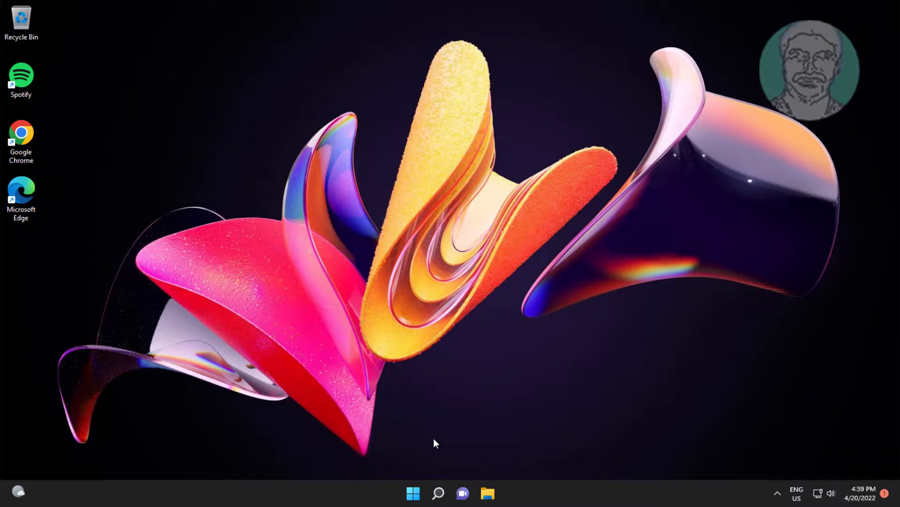
{"action": "mouse_move", "coordinate": [488, 492]}
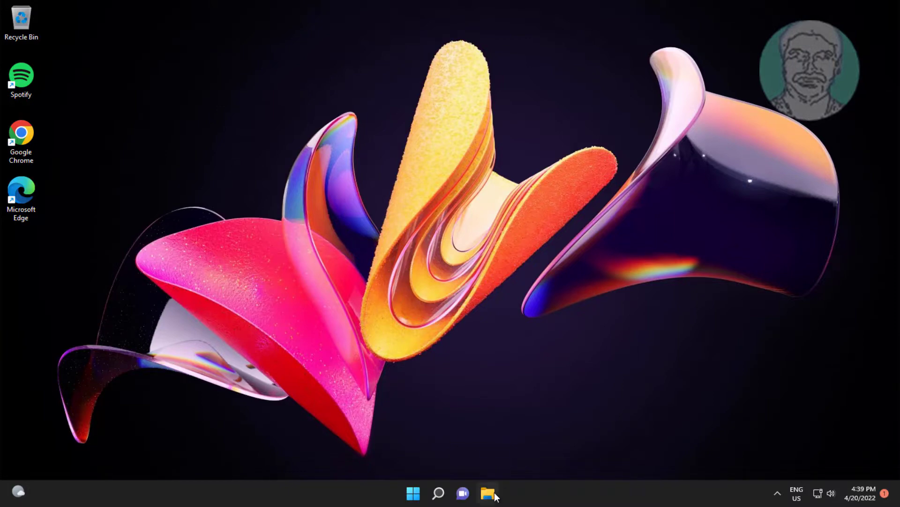
- Open File Explorer from the taskbar to show This PC
{"action": "left_click", "coordinate": [488, 493]}
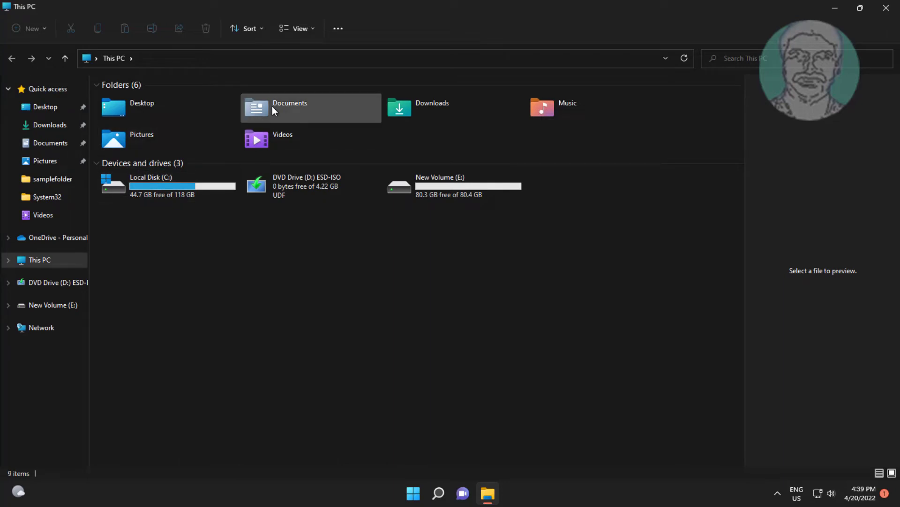
- Open the Documents folder to reach the Windows1.iso image
{"action": "double_click", "coordinate": [289, 103]}
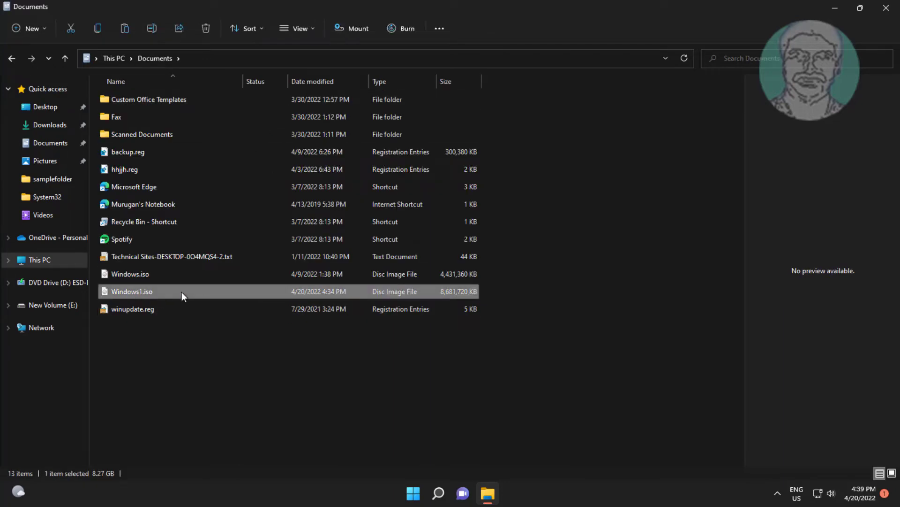
{"action": "mouse_move", "coordinate": [184, 292]}
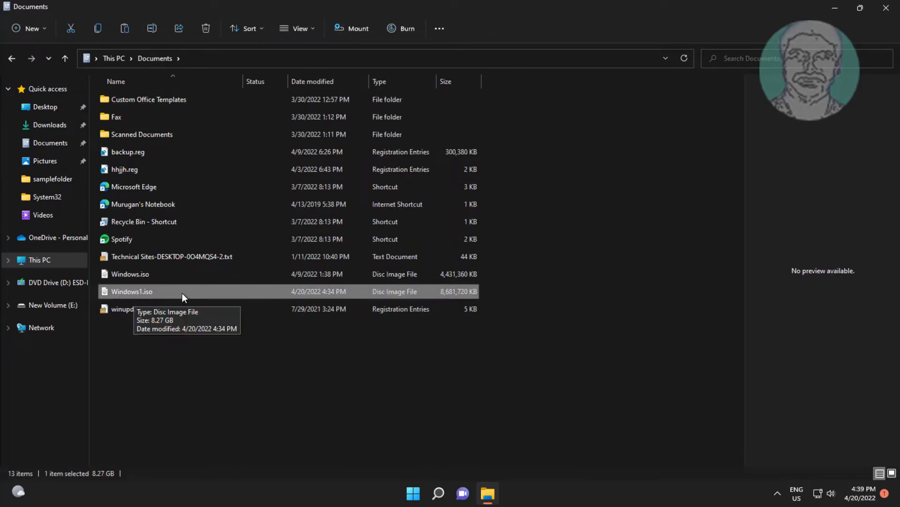
{"action": "mouse_move", "coordinate": [345, 5]}
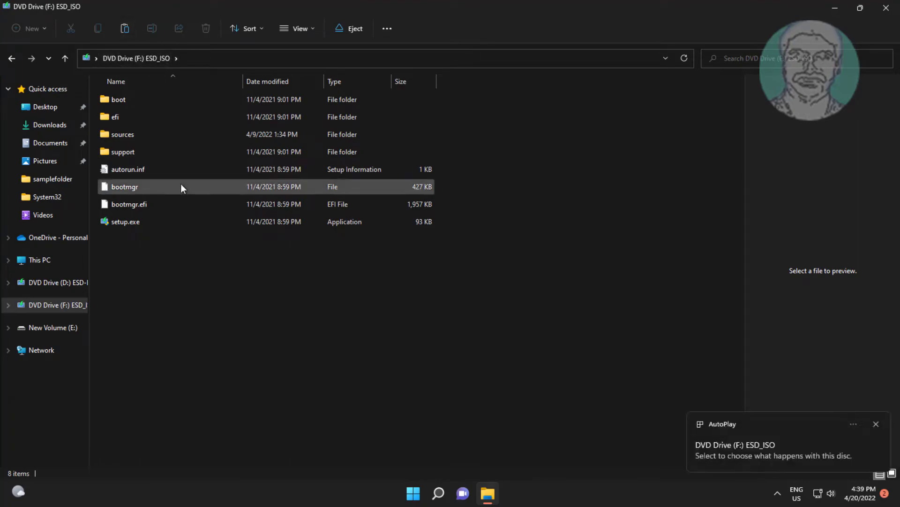
- Open the sources folder on drive F: and scroll down to Install.Wim
{"action": "double_click", "coordinate": [122, 134]}
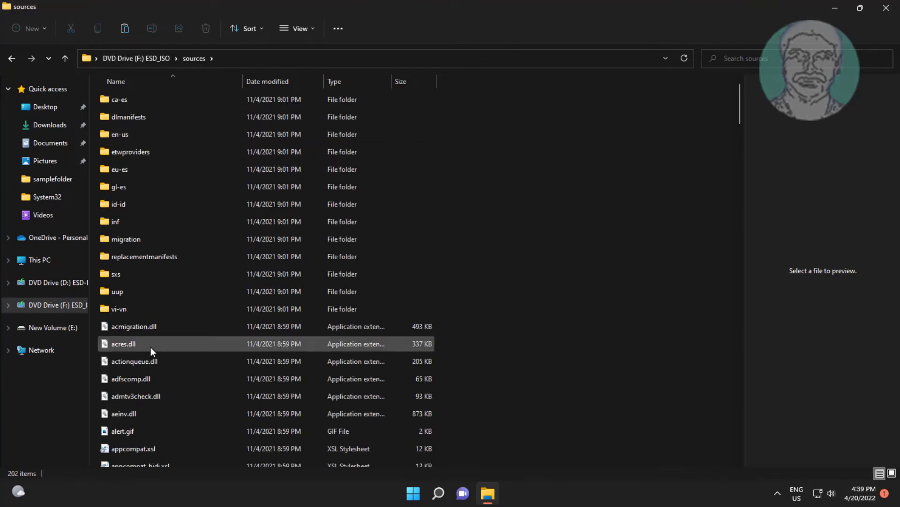
{"action": "scroll", "scroll_direction": "down", "scroll_amount": 3}
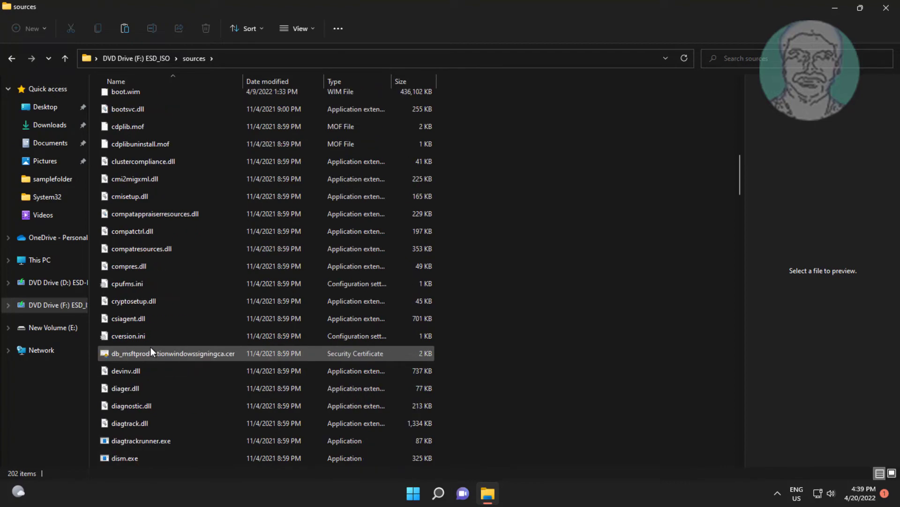
{"action": "scroll", "scroll_direction": "down", "scroll_amount": 3}
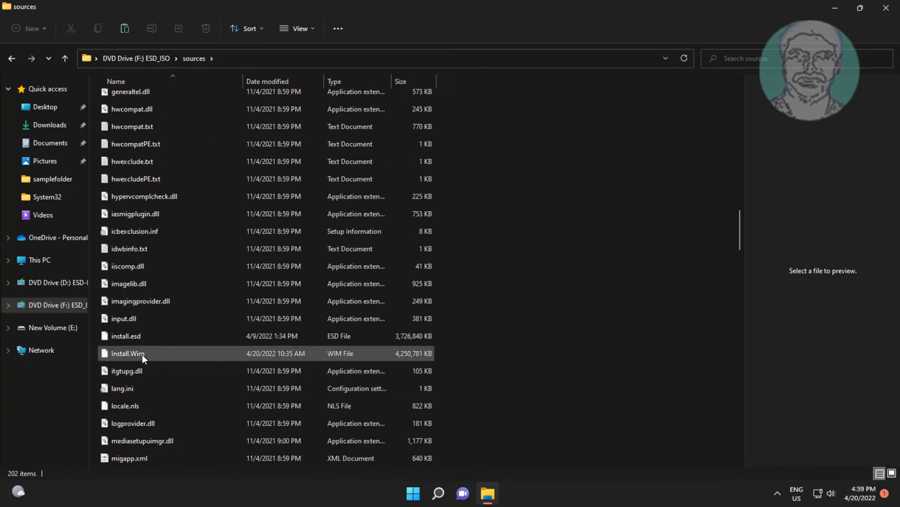
{"action": "mouse_move", "coordinate": [128, 353]}
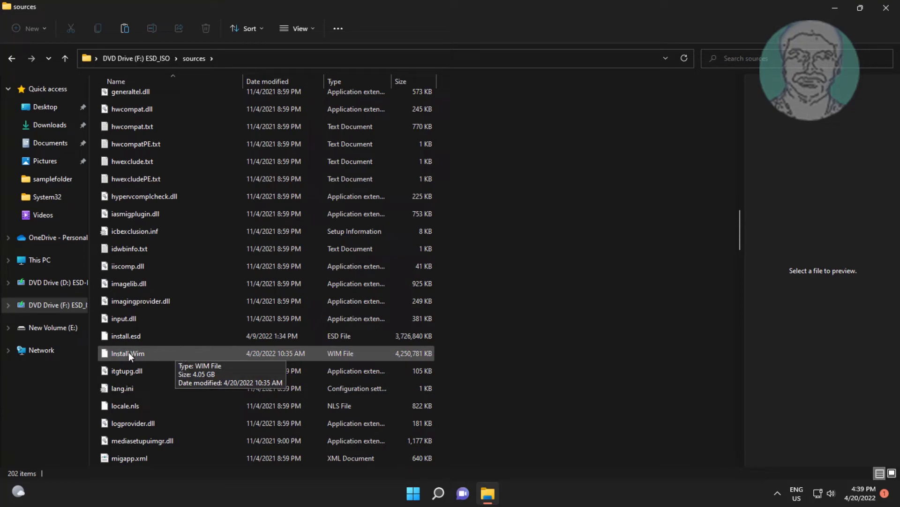
{"action": "mouse_move", "coordinate": [167, 357]}
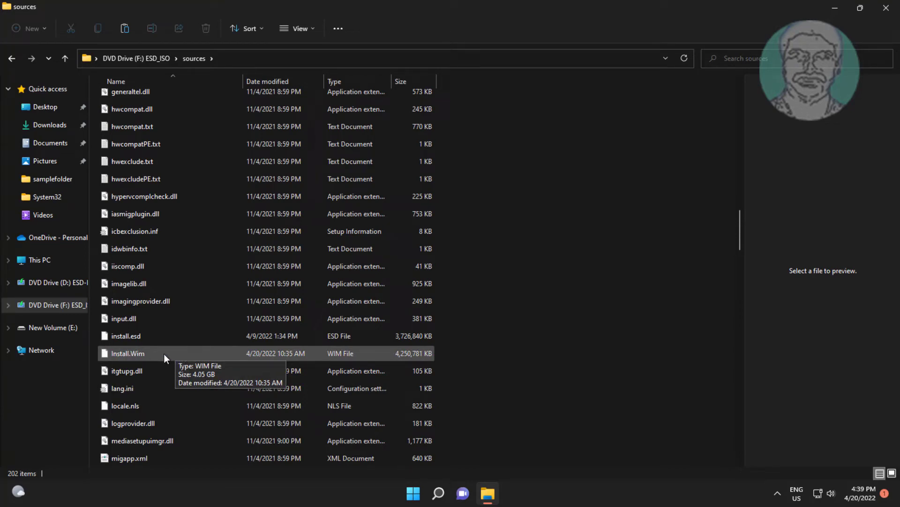
{"action": "mouse_move", "coordinate": [594, 261]}
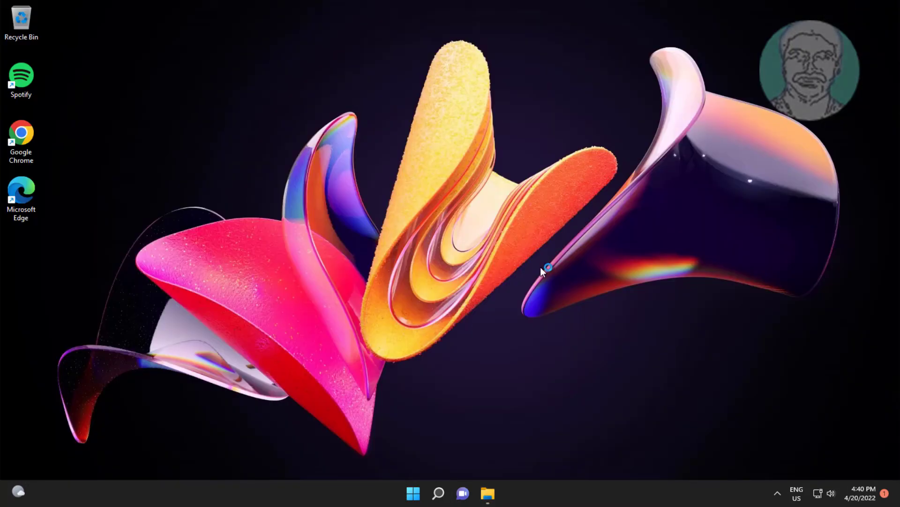
- Search for cmd and run Command Prompt as administrator
{"action": "left_click", "coordinate": [437, 493]}
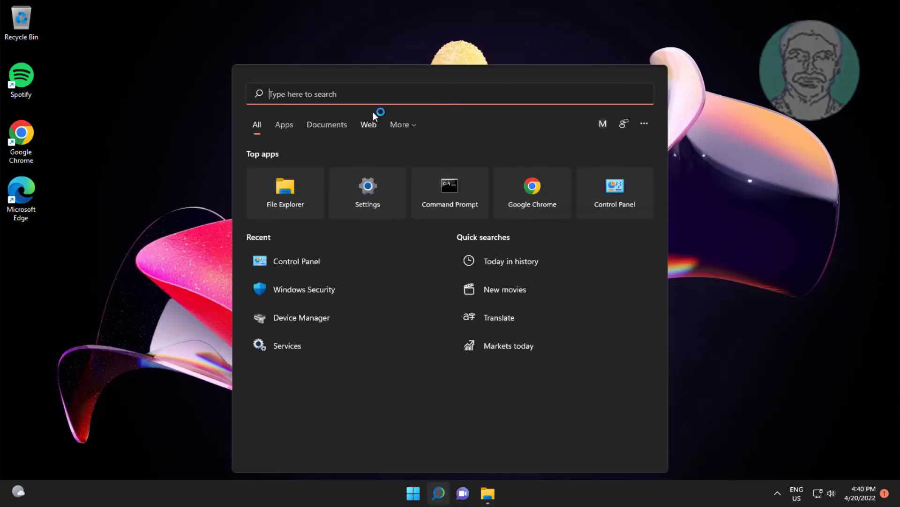
{"action": "type", "text": "cmd"}
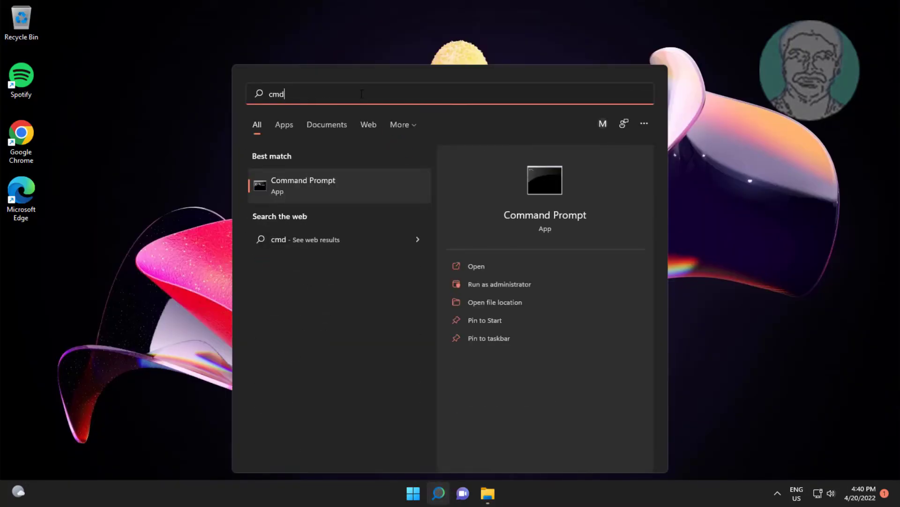
{"action": "right_click", "coordinate": [303, 184]}
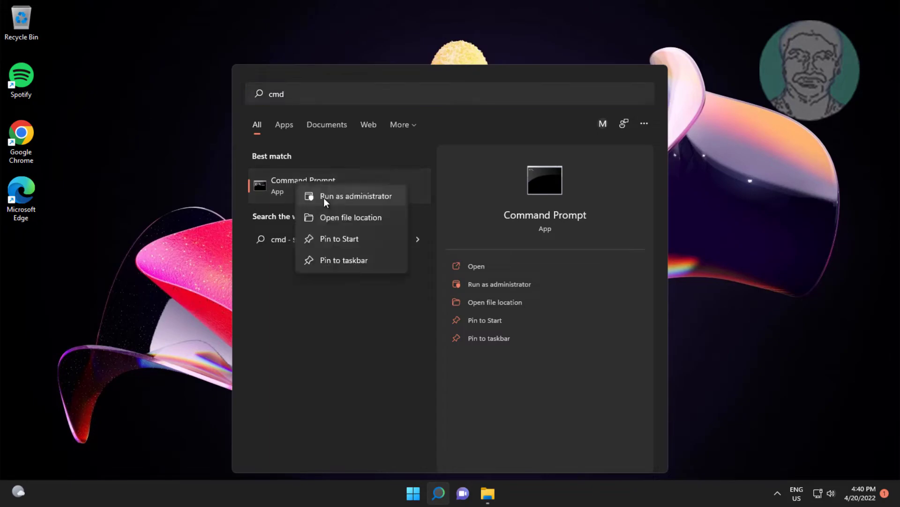
{"action": "left_click", "coordinate": [356, 196]}
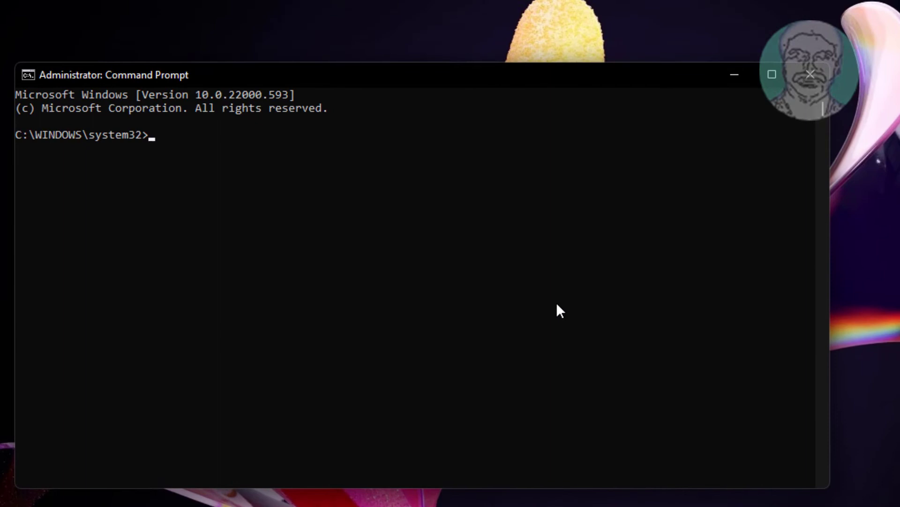
- Type 'dism /online /cleanup-image /restorehealth /source:' into the elevated prompt
{"action": "type", "text": "dism /"}
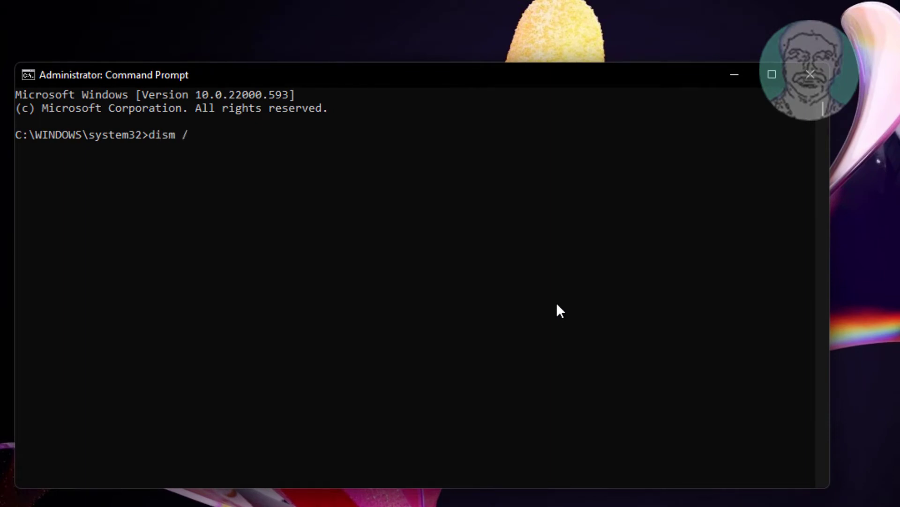
{"action": "type", "text": "online /cl"}
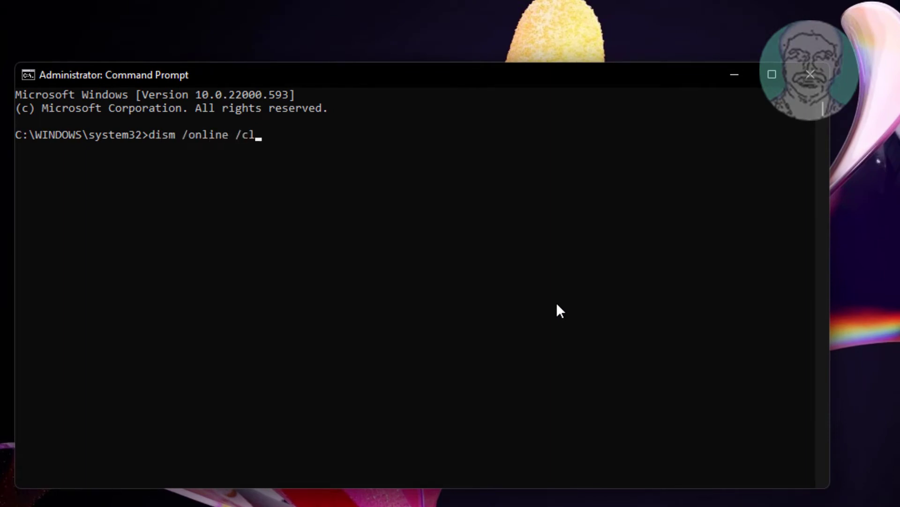
{"action": "type", "text": "eanup-"}
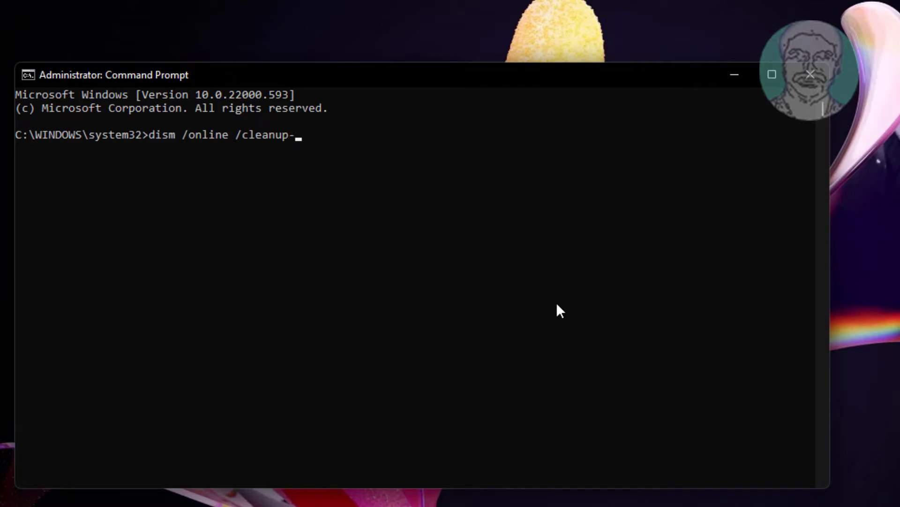
{"action": "type", "text": "image /re"}
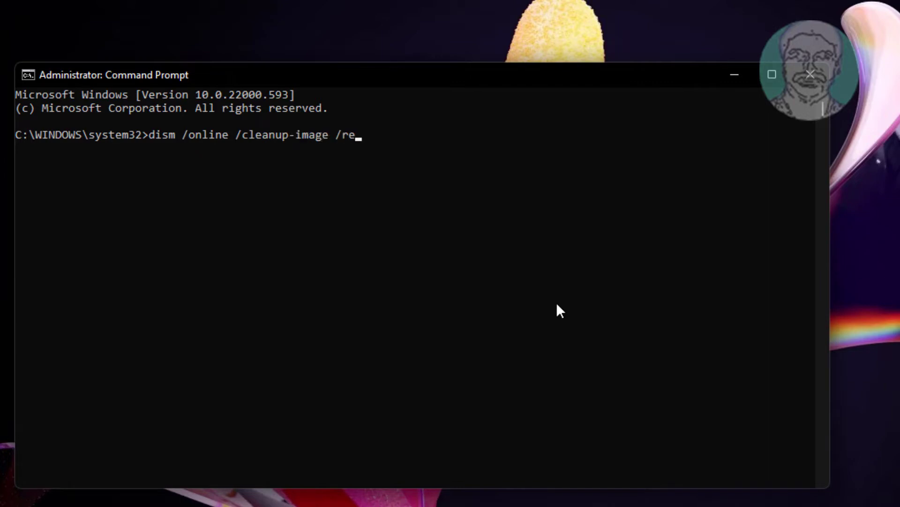
{"action": "type", "text": "storehe"}
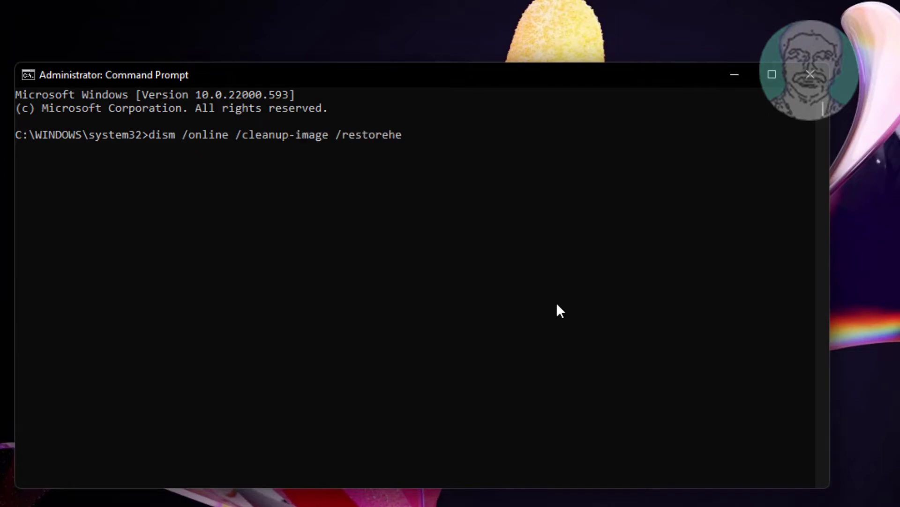
{"action": "type", "text": "alth /so"}
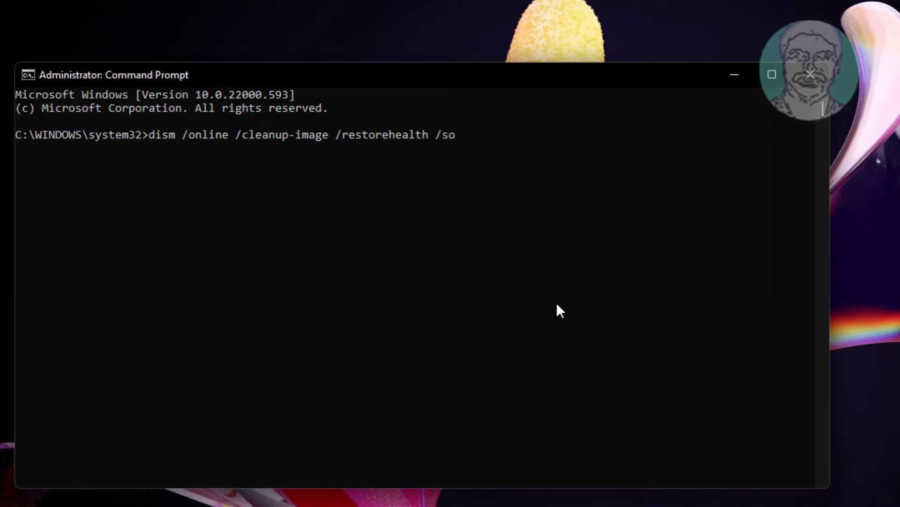
{"action": "type", "text": "urce:"}
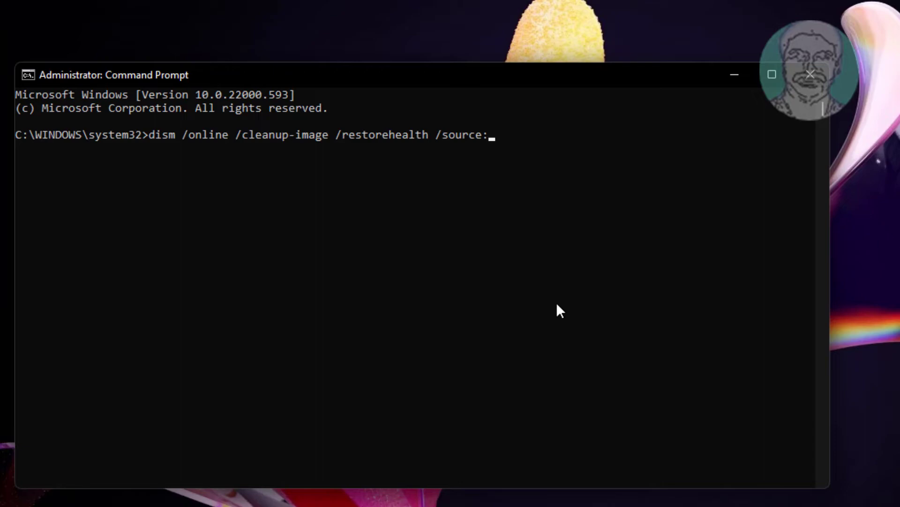
- Complete the command with F:\sources\Install.wim and LimitAccess, then run it
{"action": "type", "text": "F"}
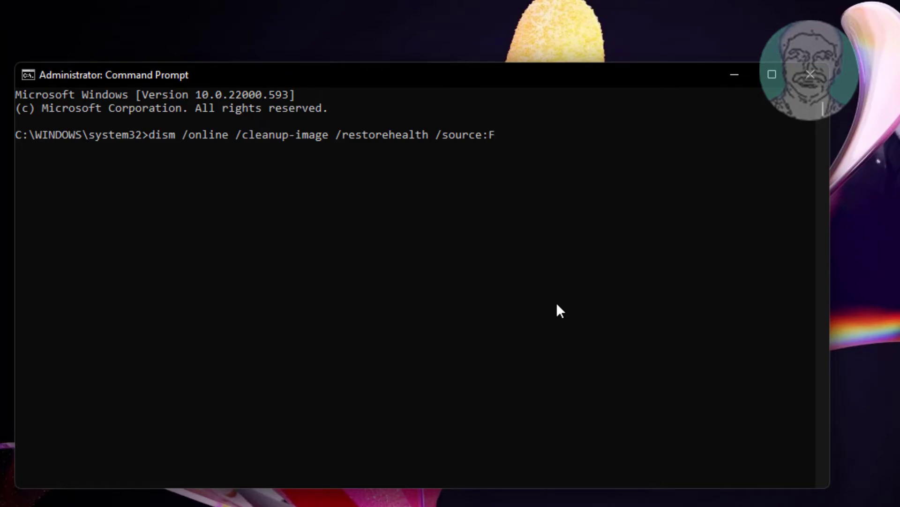
{"action": "type", "text": ":\\"}
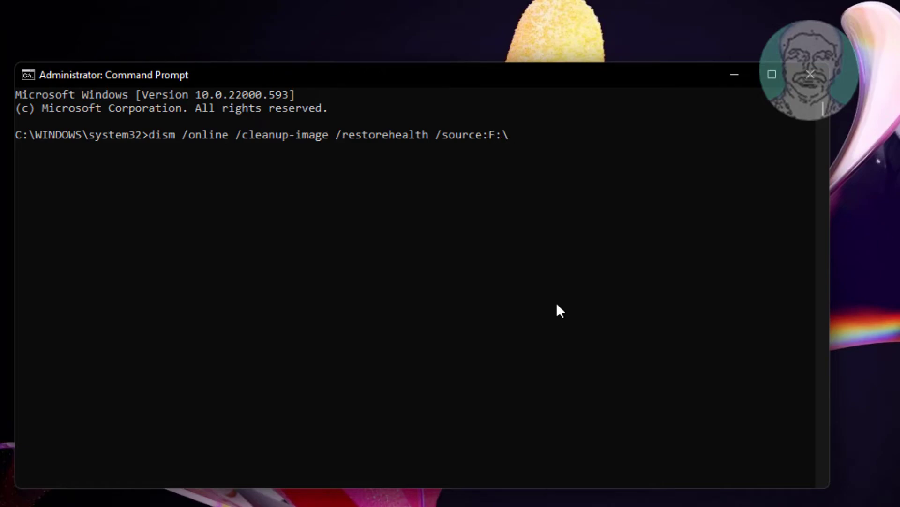
{"action": "type", "text": "sour"}
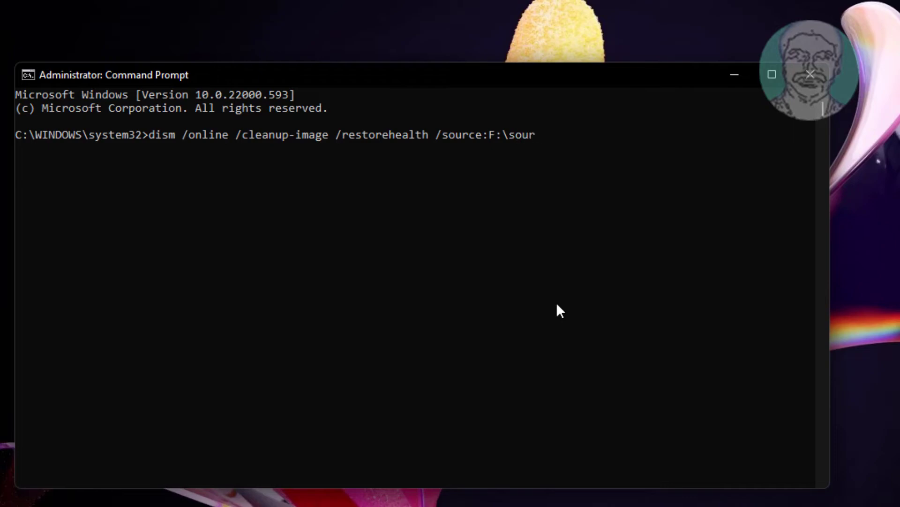
{"action": "type", "text": "ces\\In"}
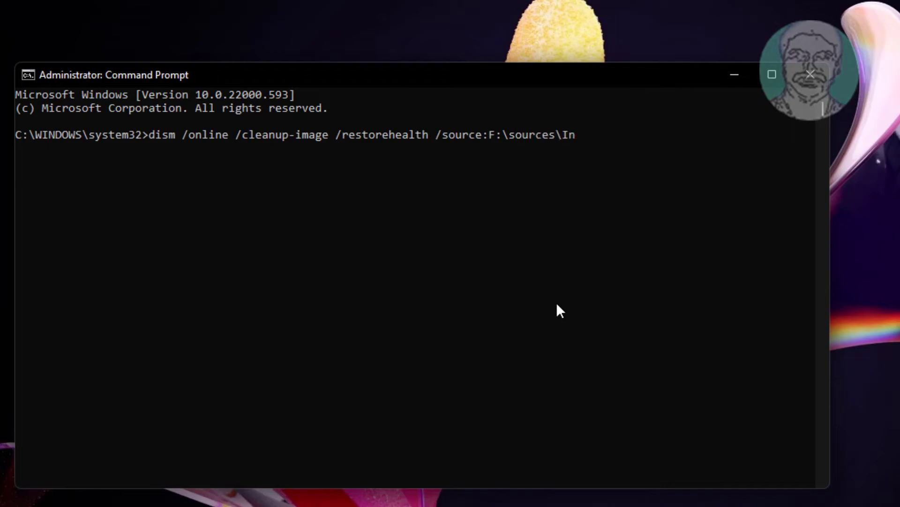
{"action": "type", "text": "stall.wim /"}
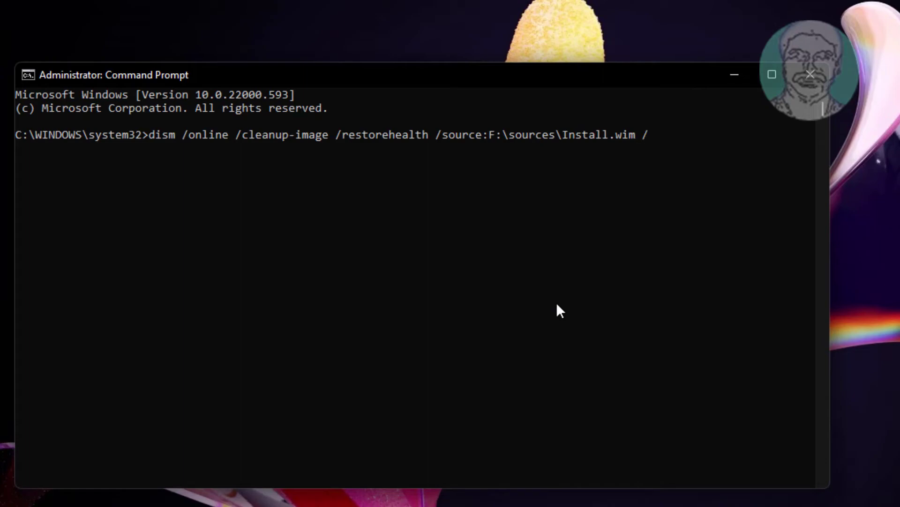
{"action": "type", "text": "LimitAc"}
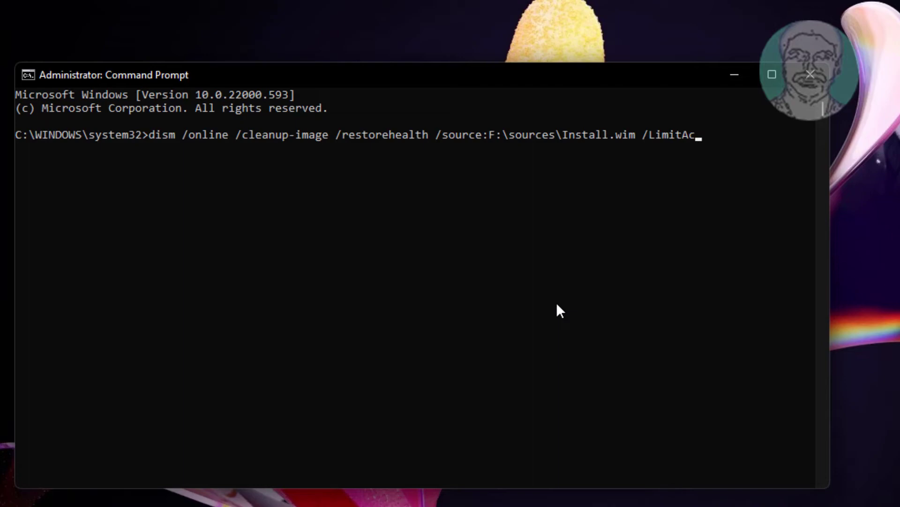
{"action": "type", "text": "cess"}
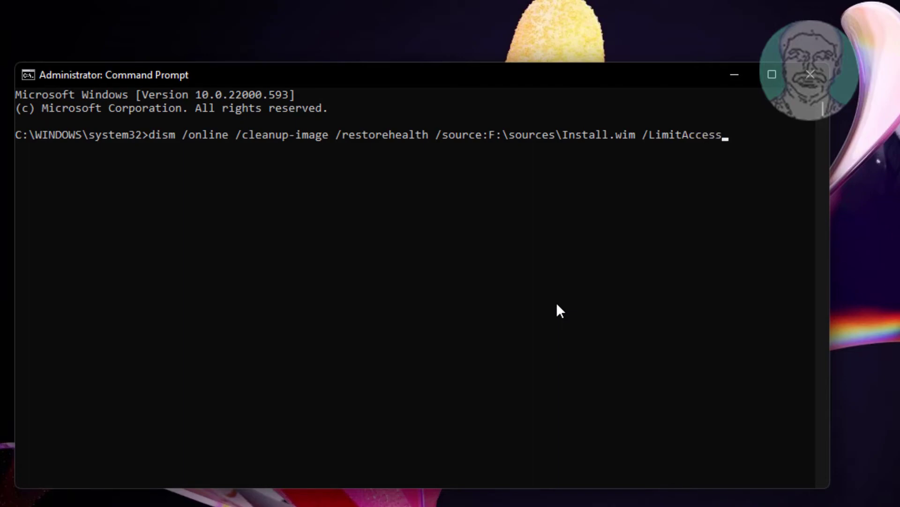
{"action": "key", "text": "Return"}
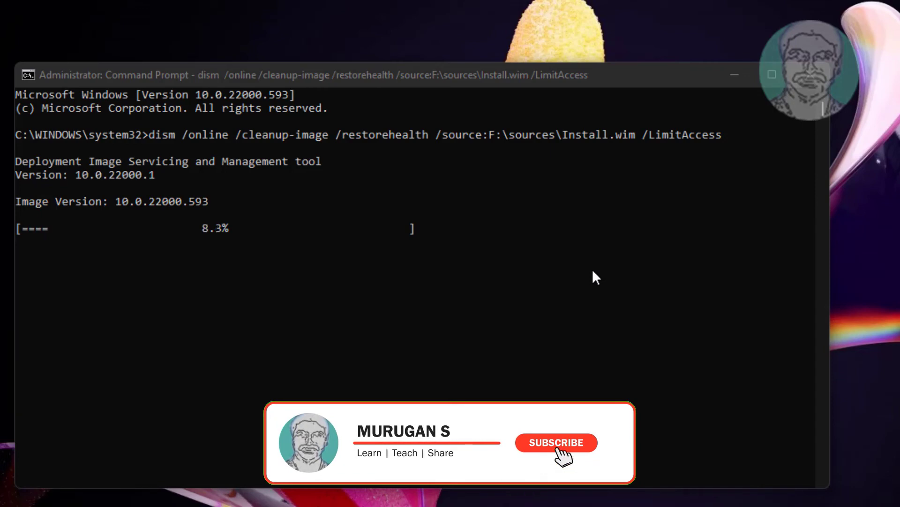
- Wait while the DISM repair advances to 30.2%
{"action": "left_click", "coordinate": [555, 442]}
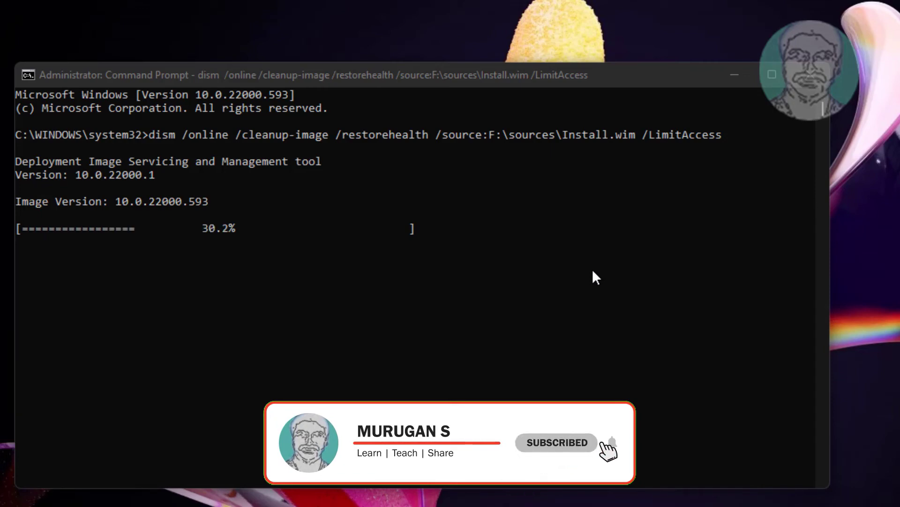